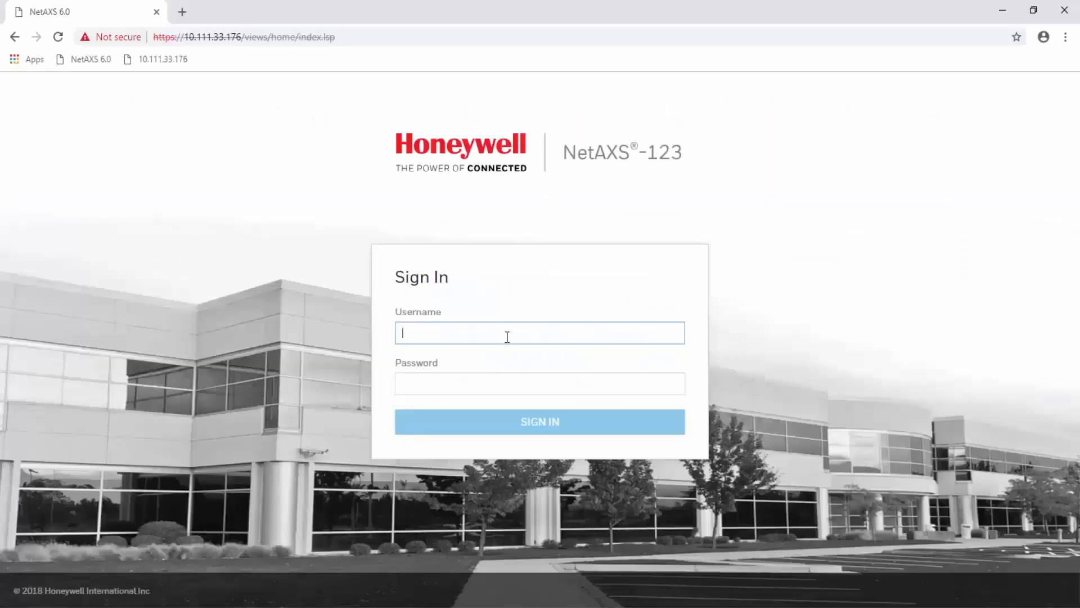
# Sign in as admin to reach the site Dashboard.
pyautogui.write('admin')
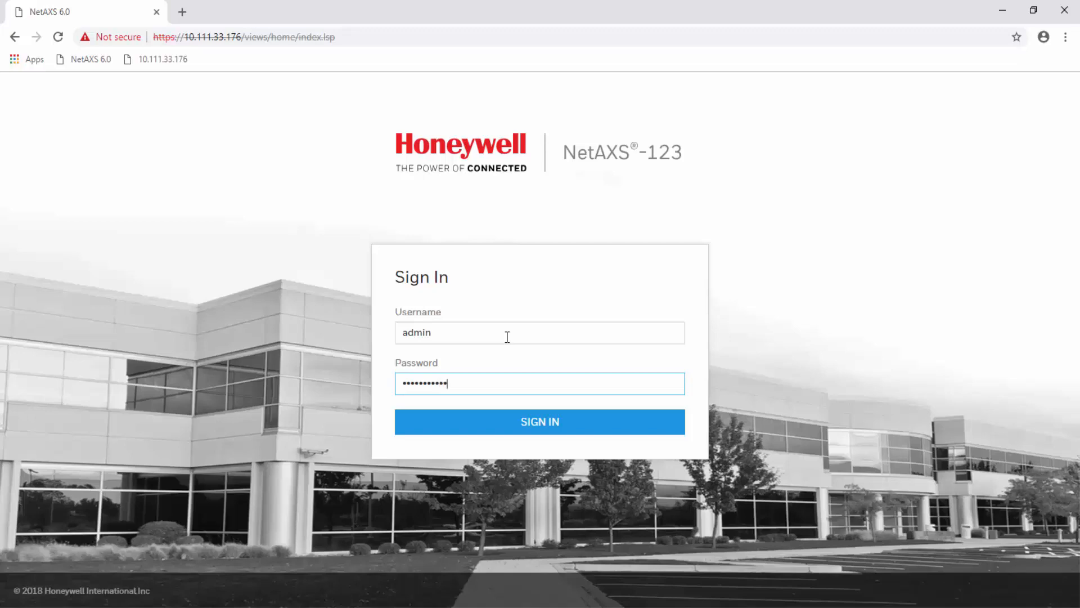
pyautogui.click(539, 420)
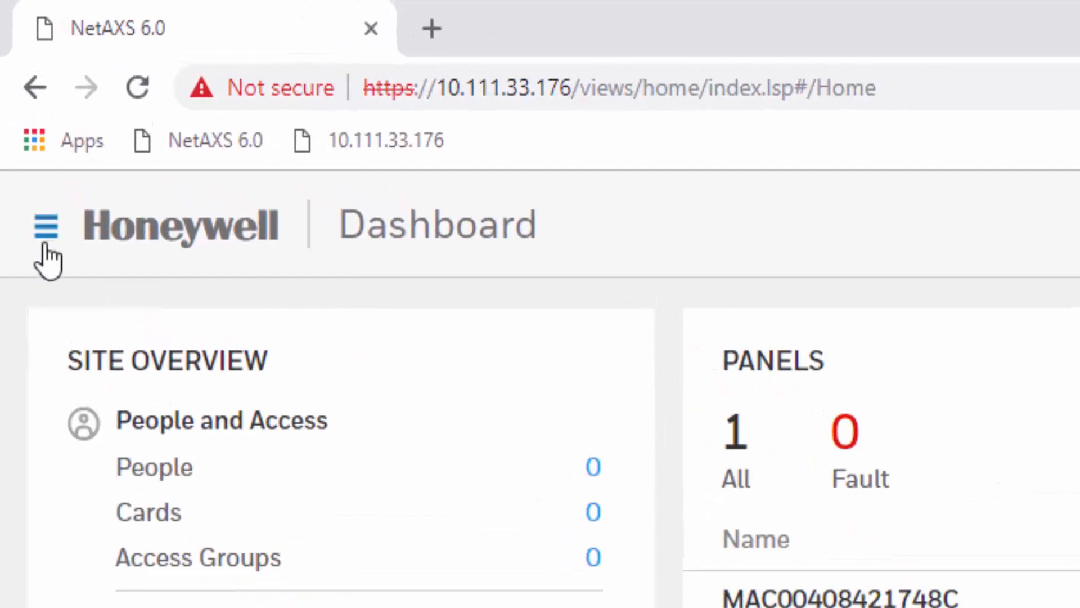
pyautogui.click(46, 226)
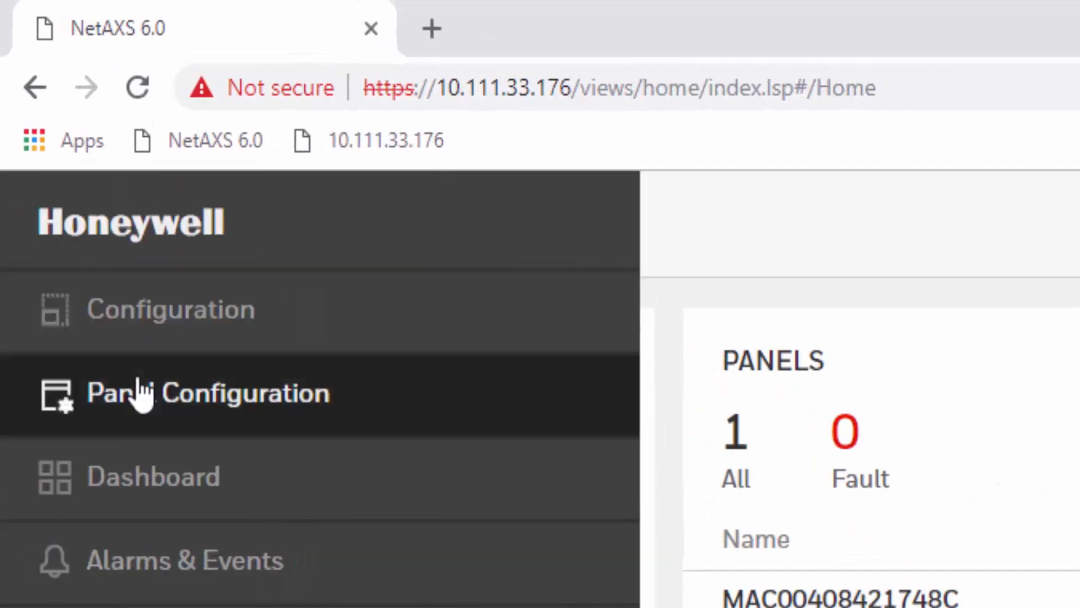
pyautogui.click(204, 393)
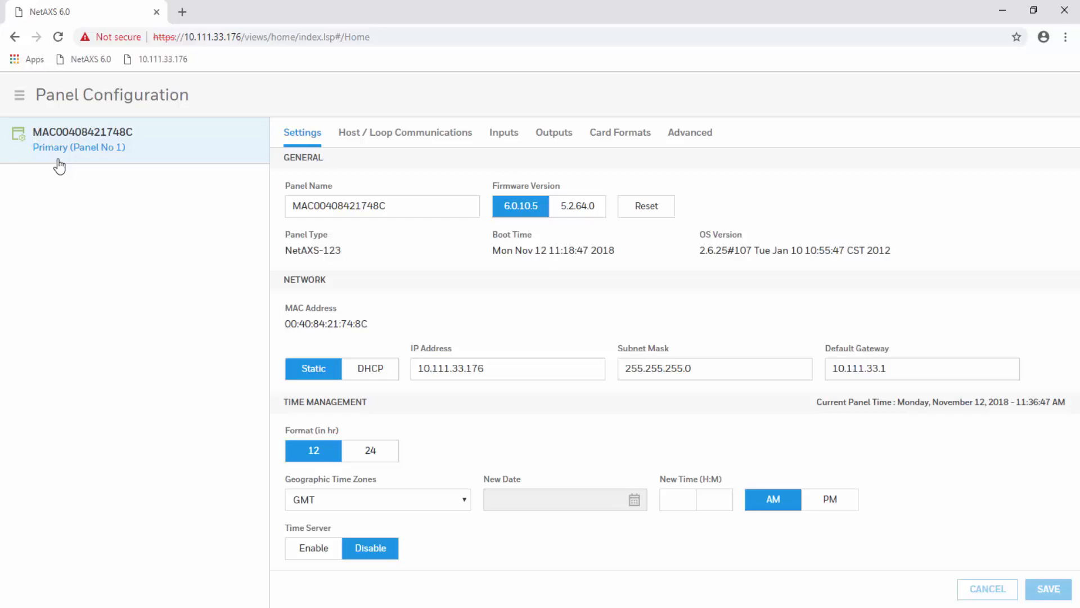
pyautogui.scroll(-3)
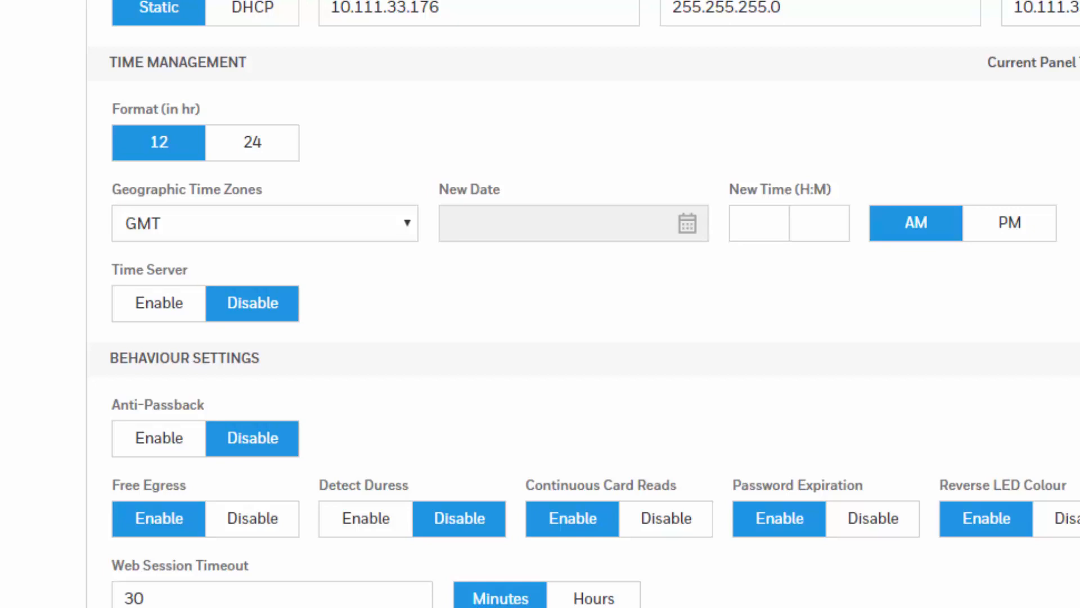
pyautogui.moveTo(188, 311)
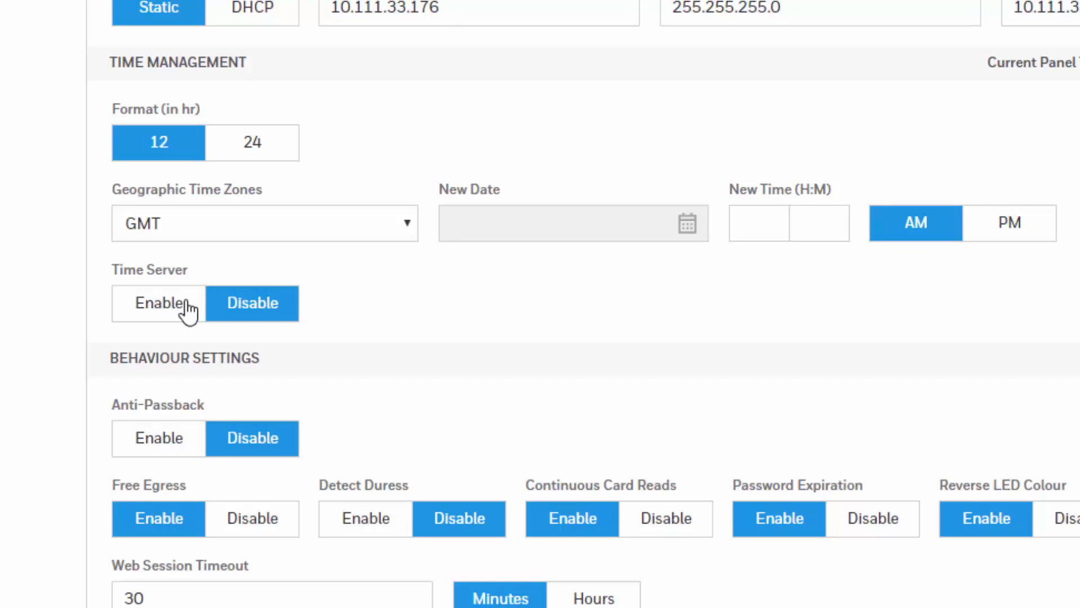
# Enable the time server at 216.234.35.4 with a 15 Minutes update interval.
pyautogui.click(158, 303)
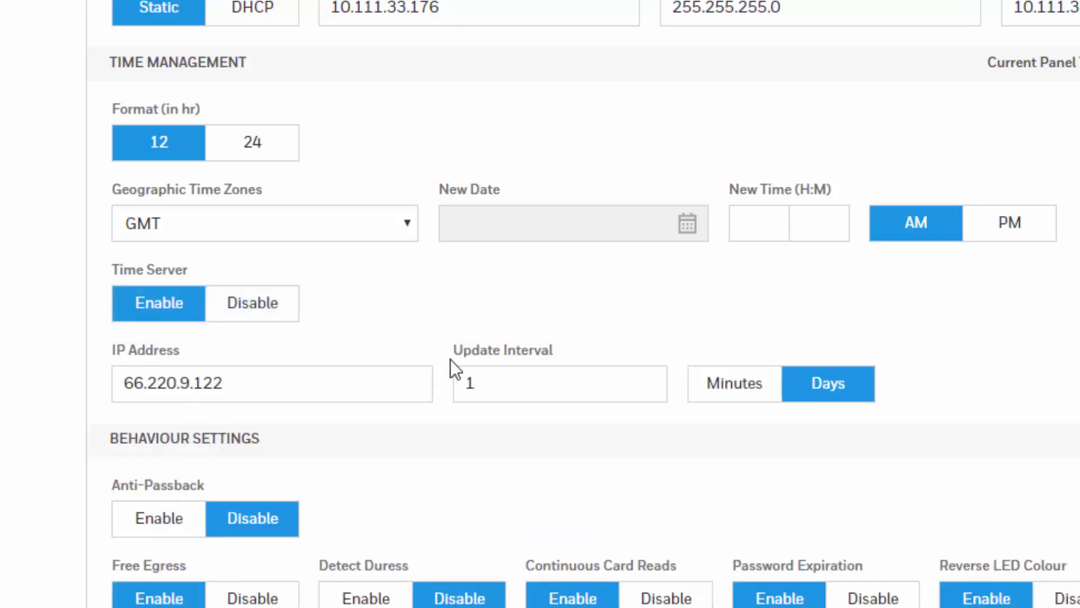
pyautogui.click(272, 383)
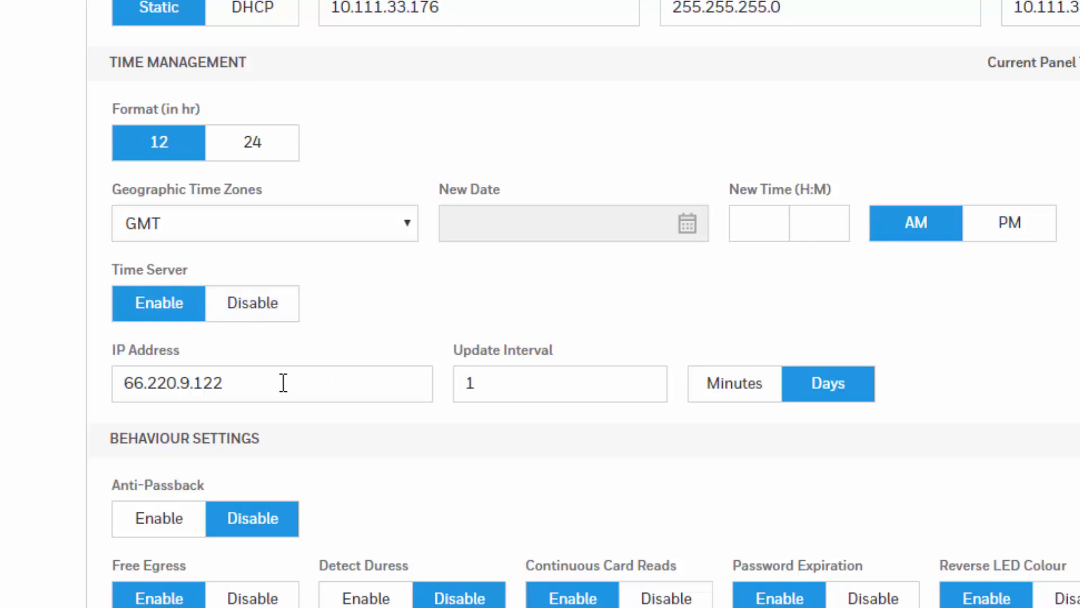
pyautogui.moveTo(291, 367)
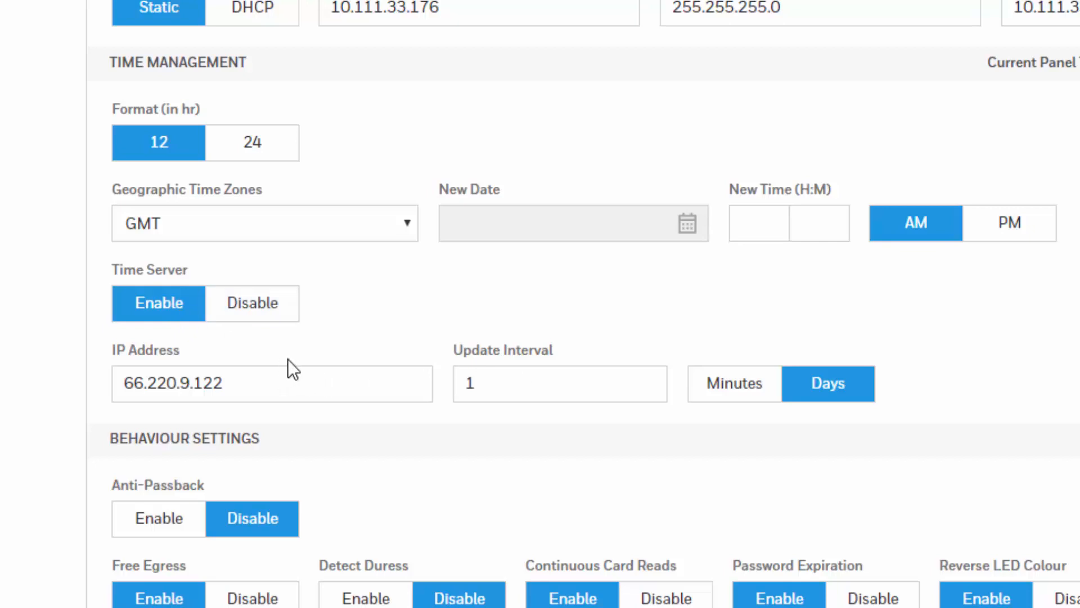
pyautogui.moveTo(736, 416)
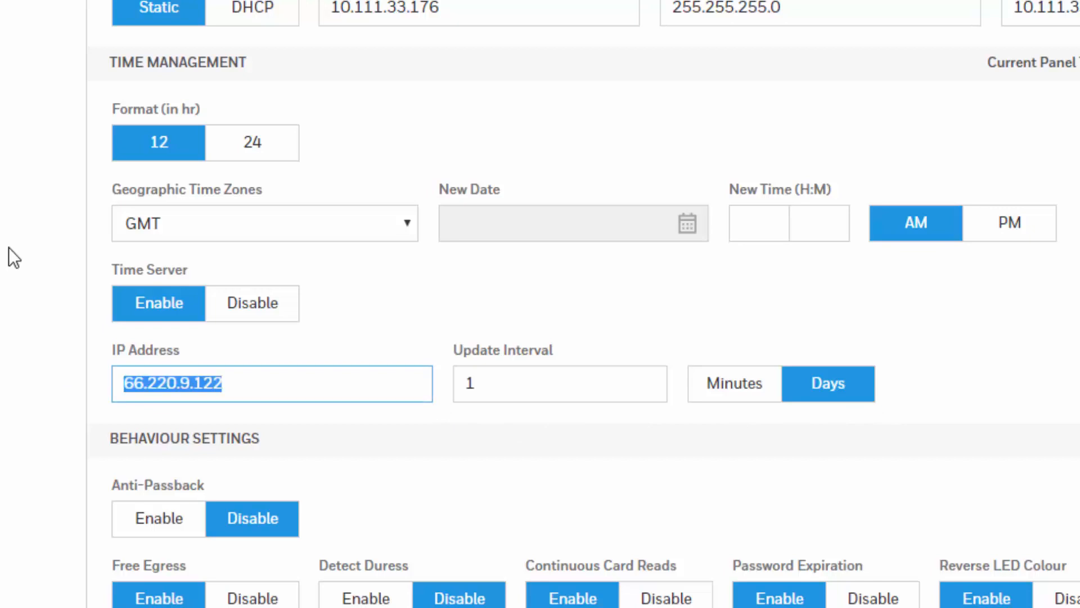
pyautogui.write('216.234.35.4')
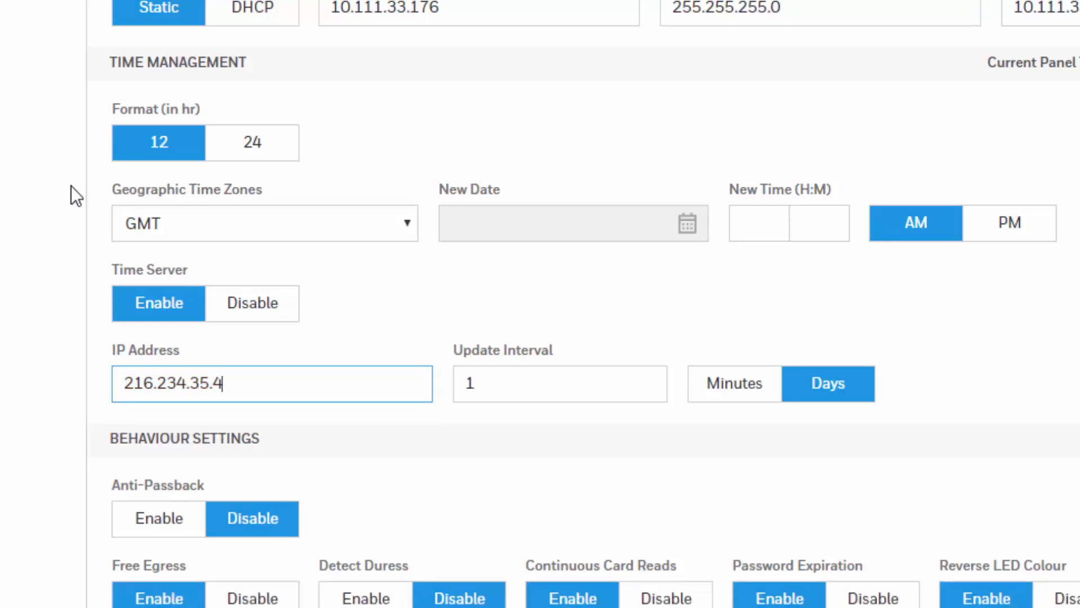
pyautogui.click(559, 382)
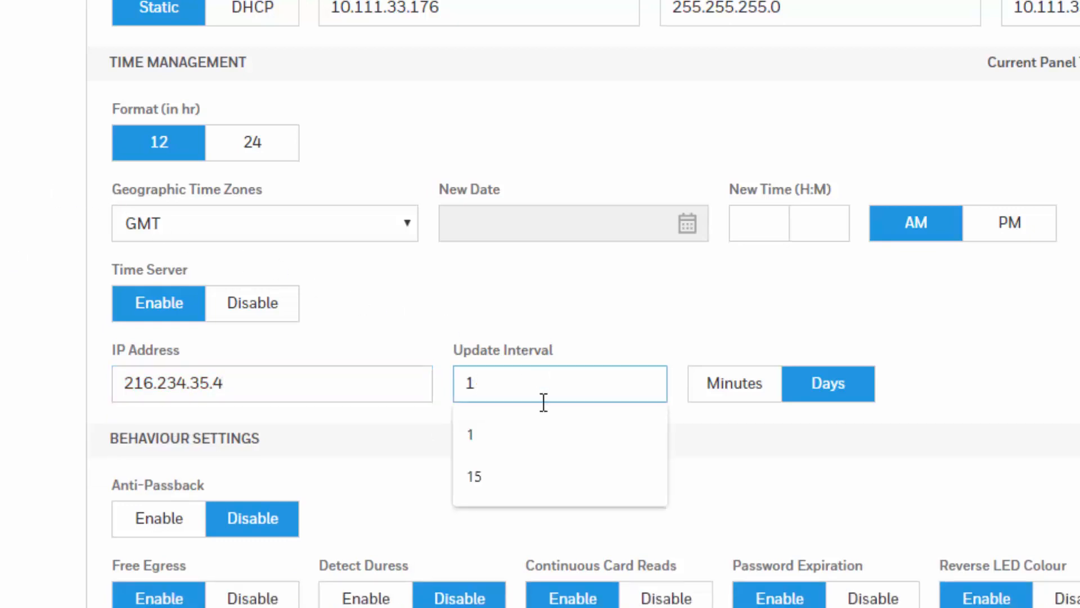
pyautogui.click(474, 476)
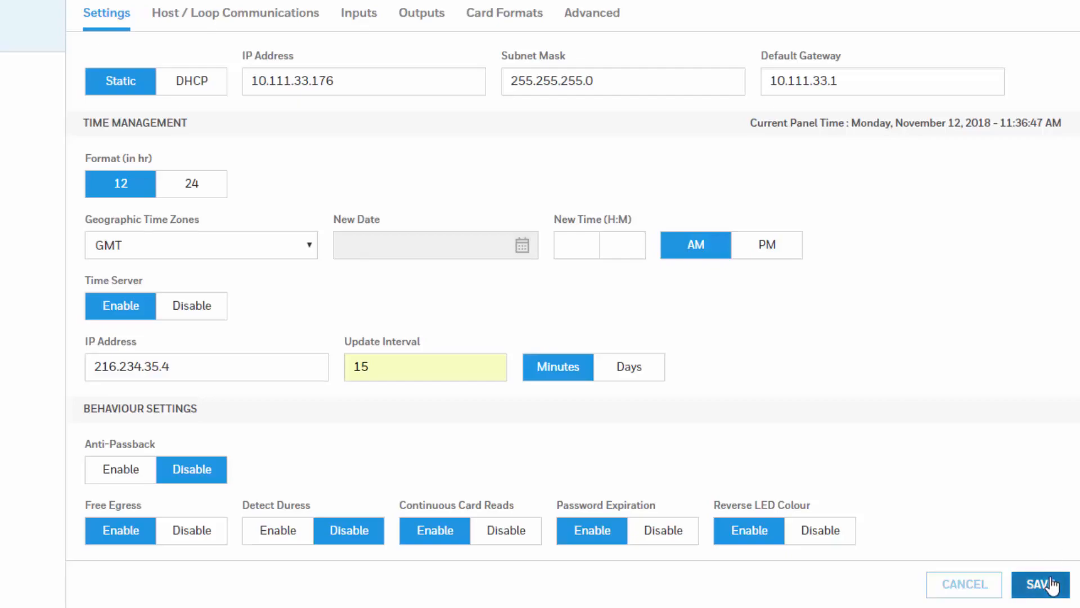
# Save the panel settings and review the Successfully Saved result and NTP status message.
pyautogui.click(1042, 584)
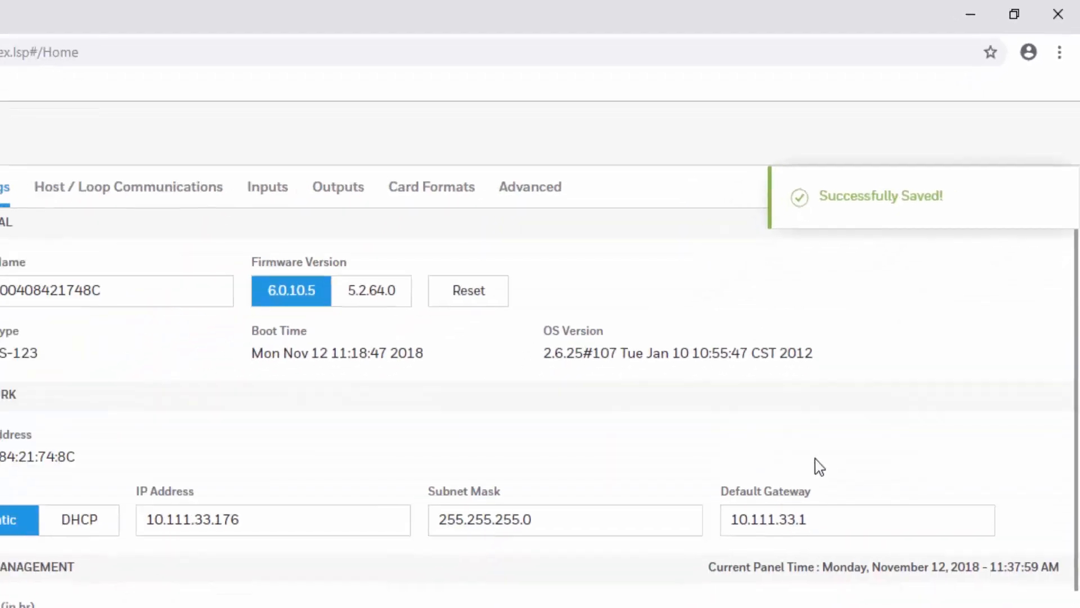
pyautogui.scroll(-3)
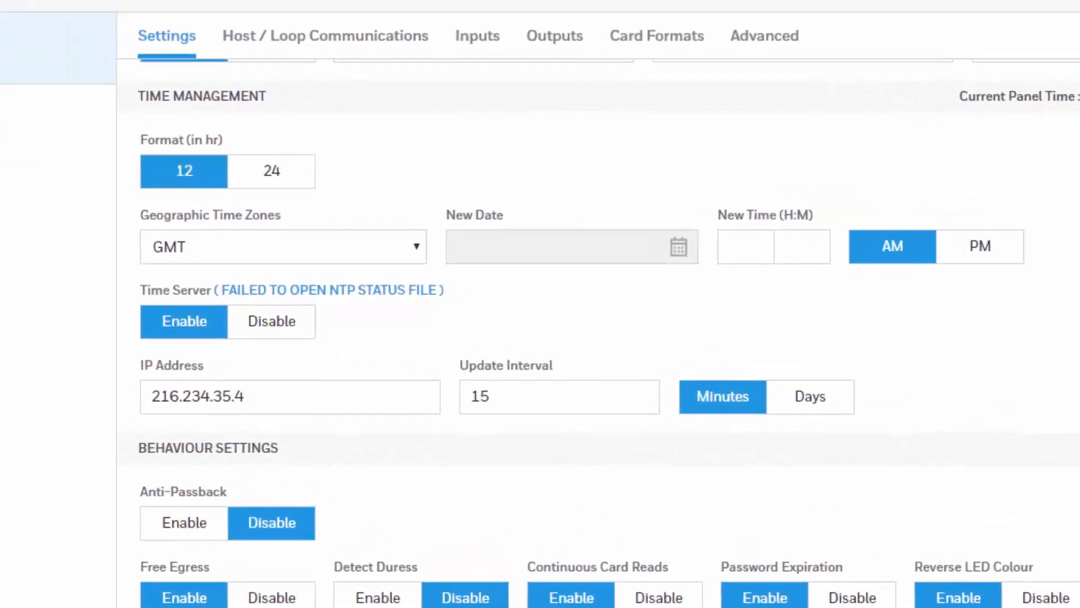